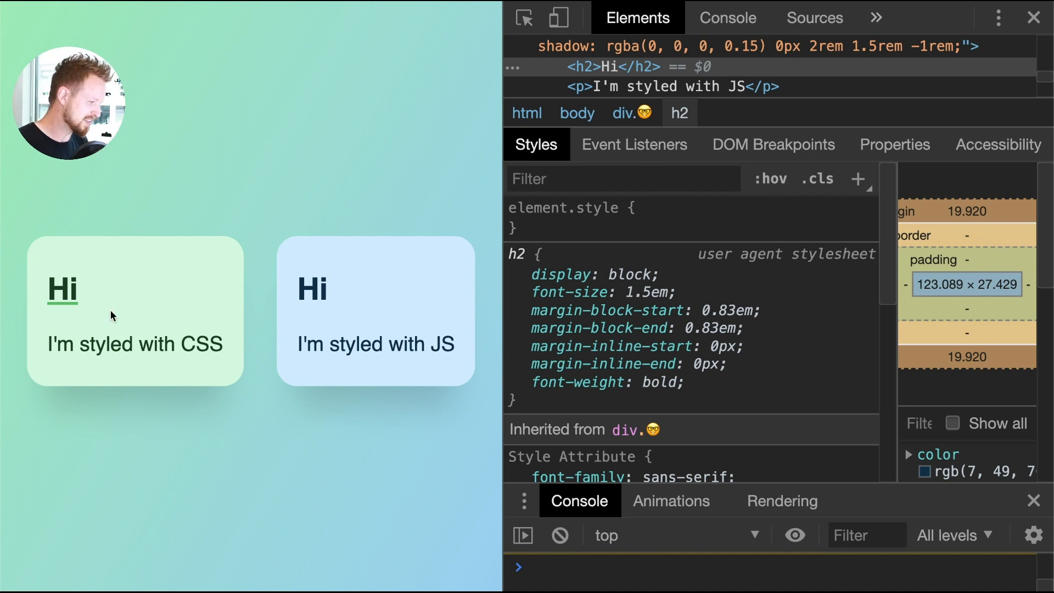
mouse_move(295, 310)
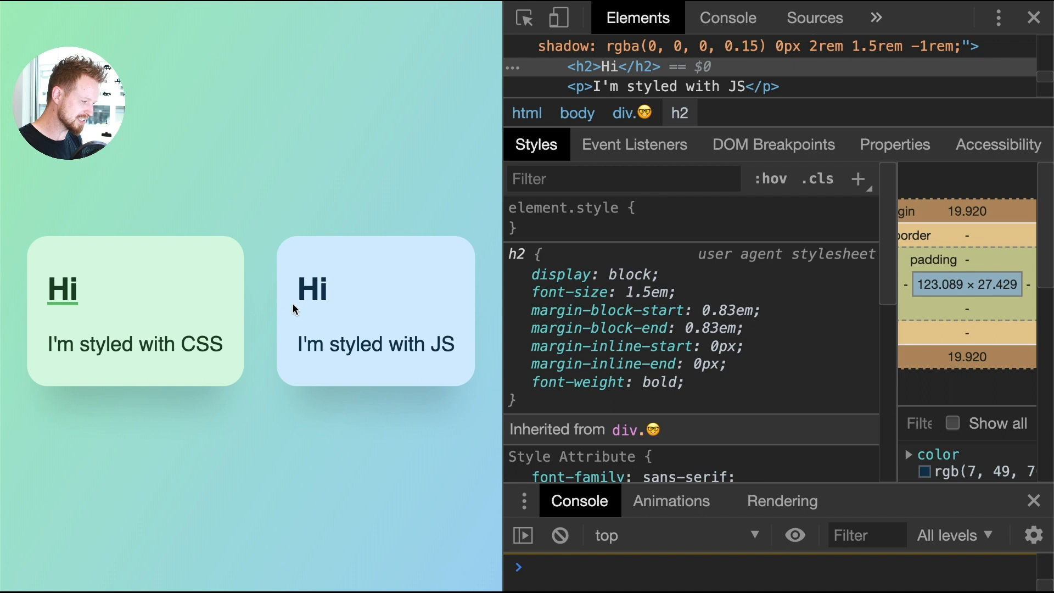
mouse_move(166, 300)
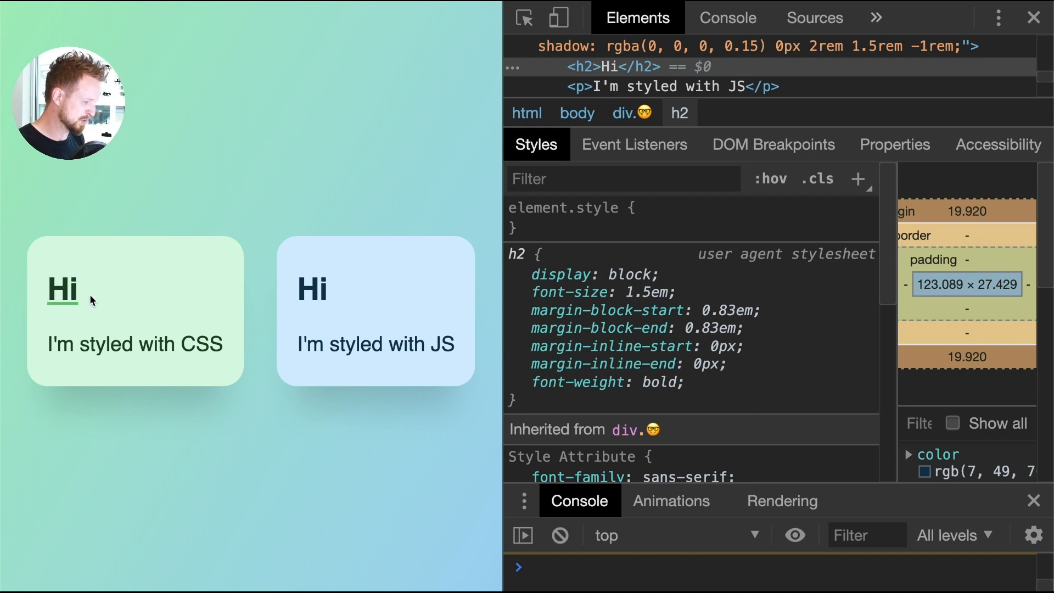
mouse_move(342, 284)
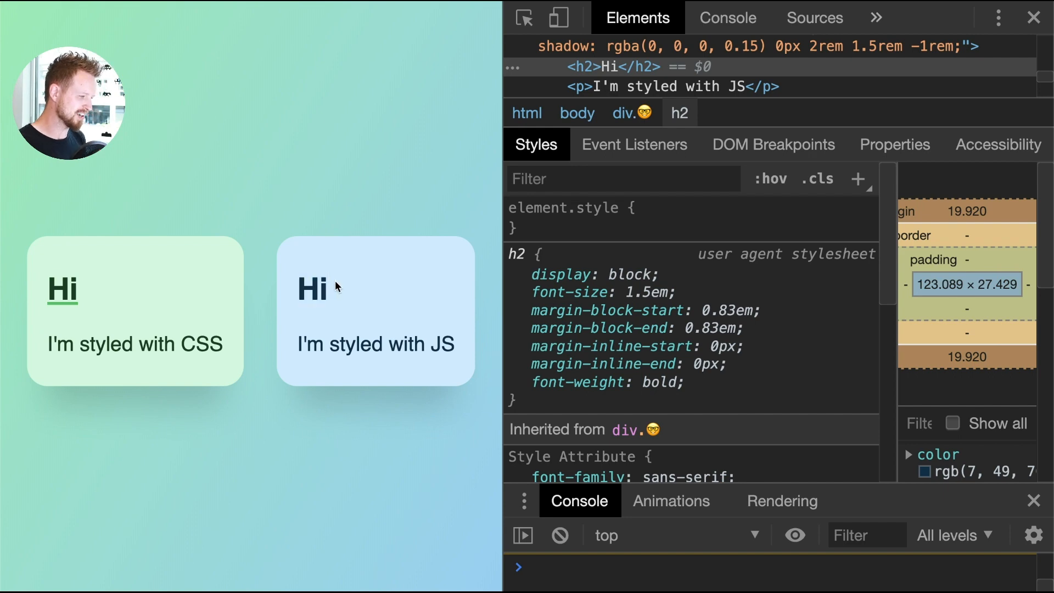
mouse_move(715, 19)
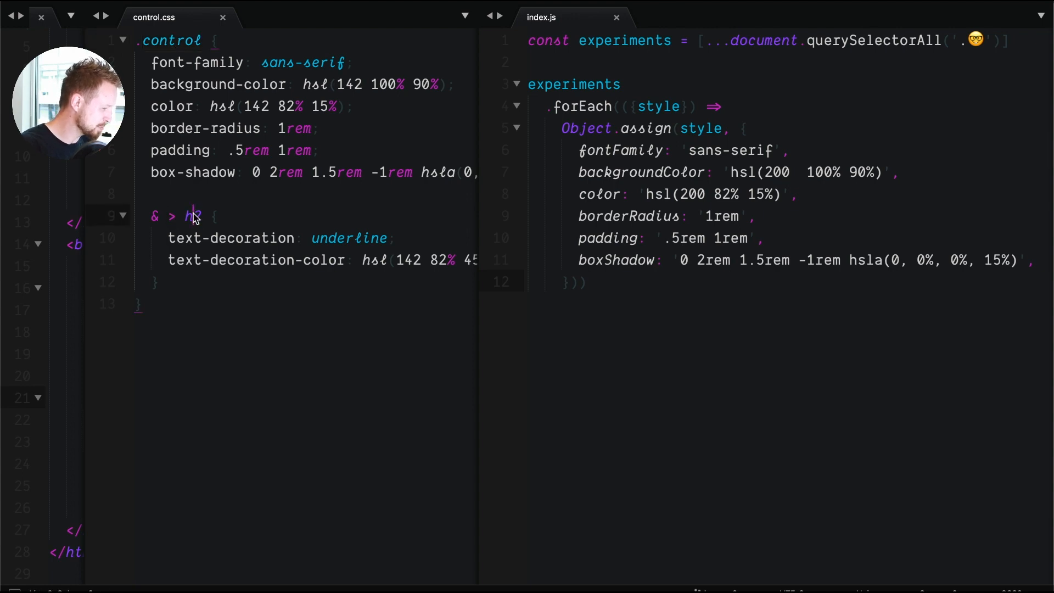
Add empty lines after the forEach block and select 'experiments' on line 3 in index.js.
type("2")
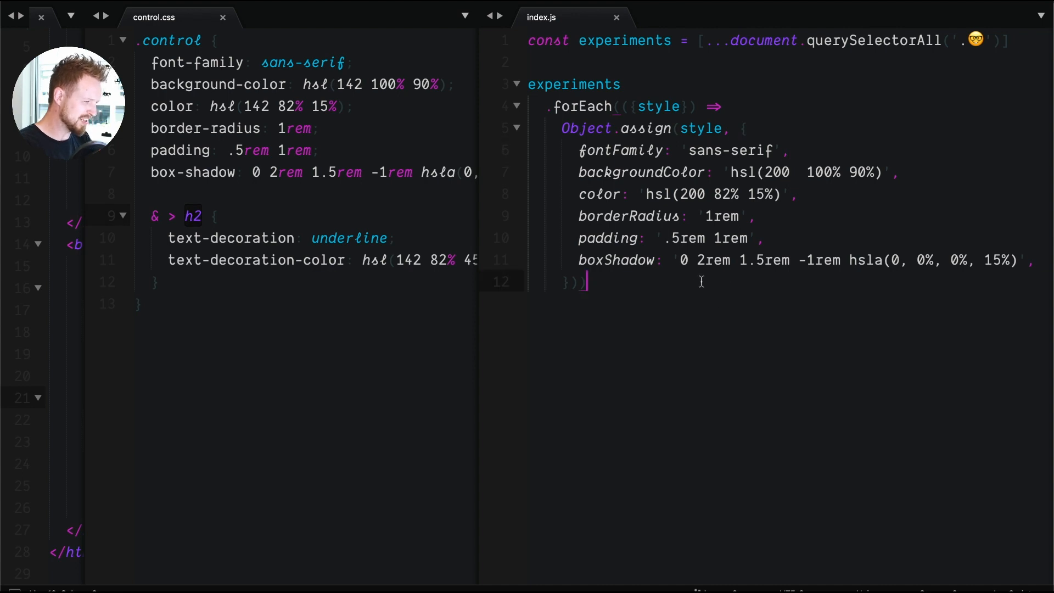
mouse_move(656, 351)
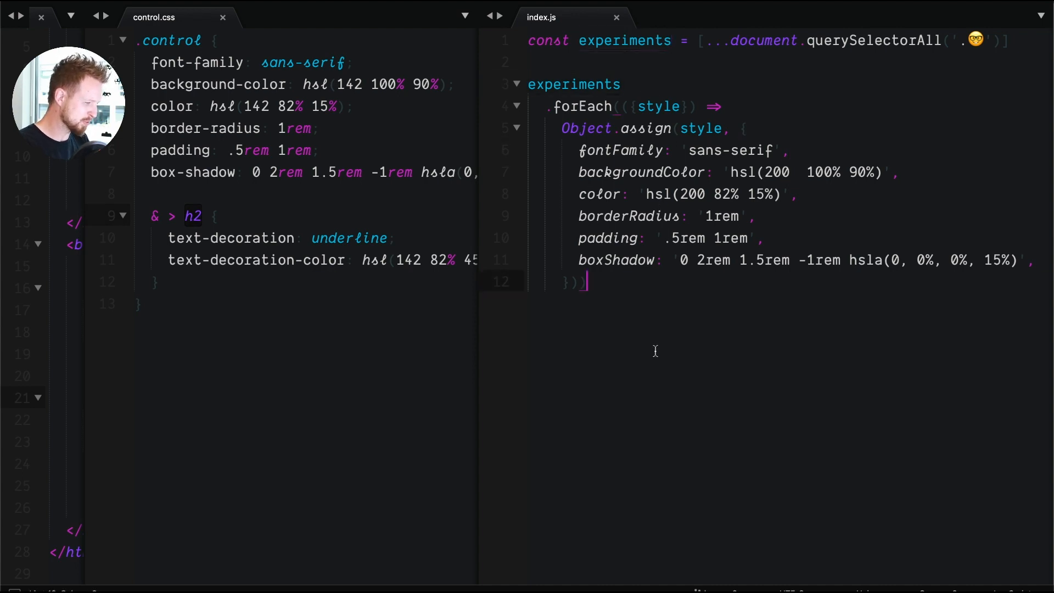
double_click(573, 83)
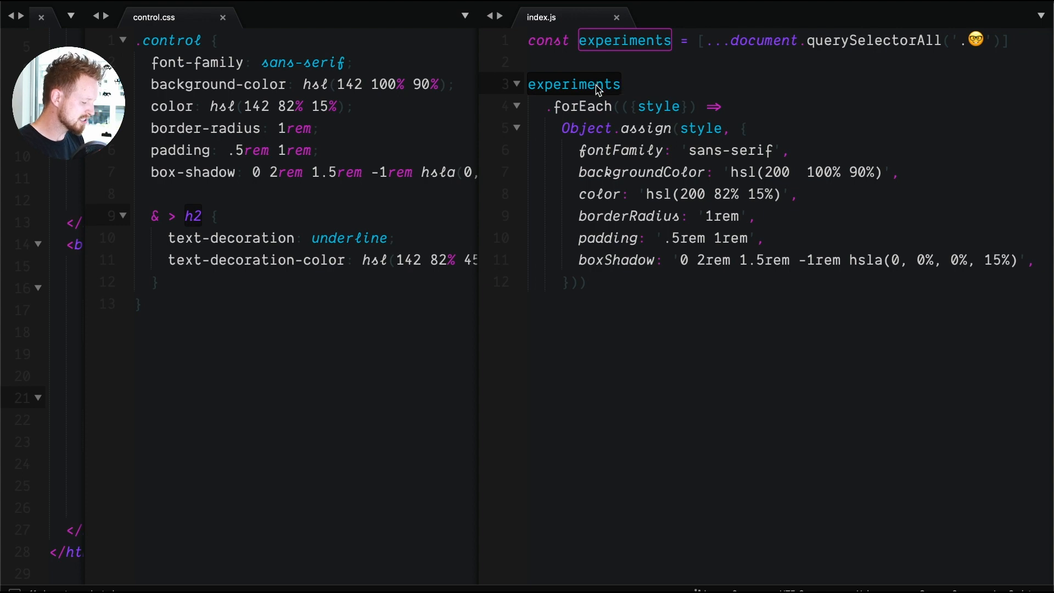
mouse_move(631, 79)
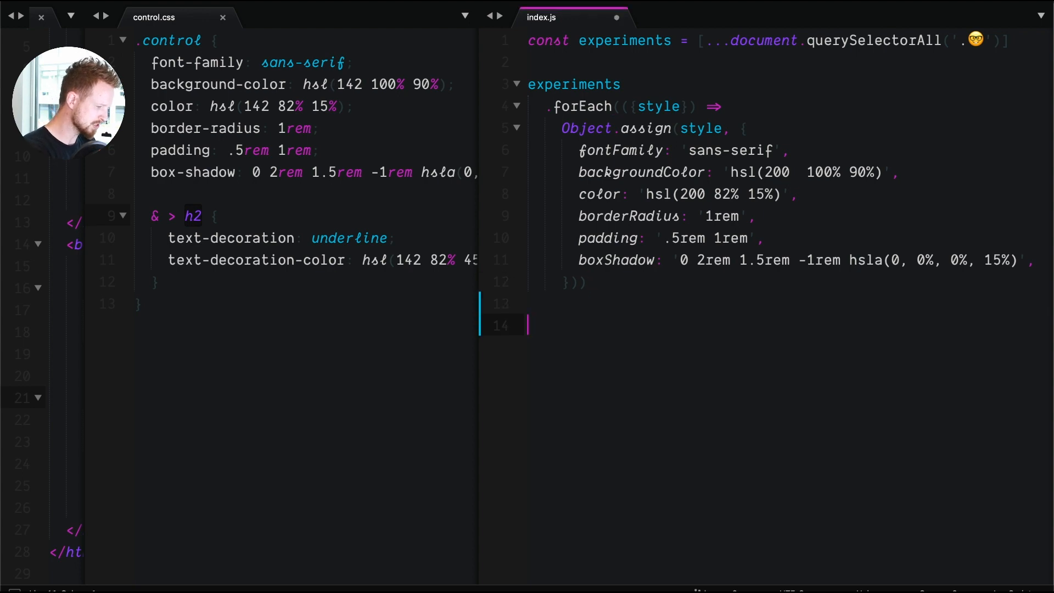
Write the planning comments '// experiments.forEach' and '// experiment children' in index.js.
type("//")
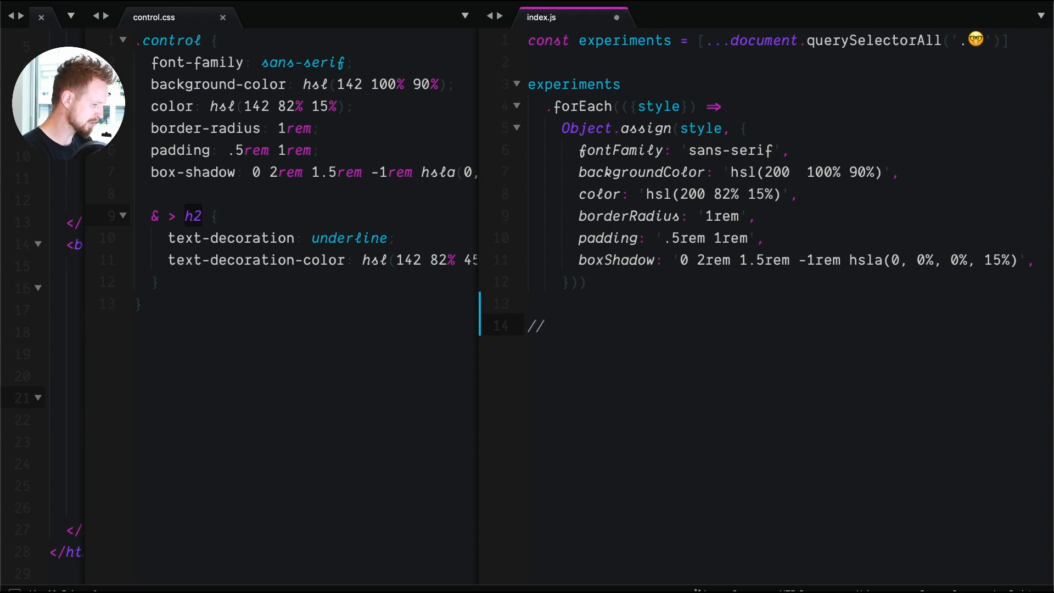
type("e")
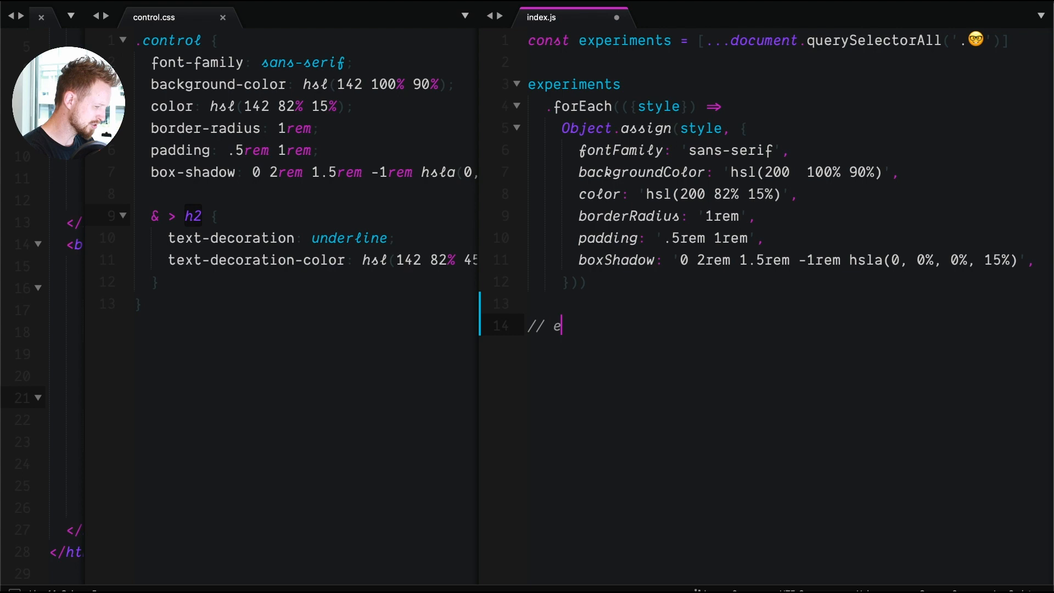
type("xperi")
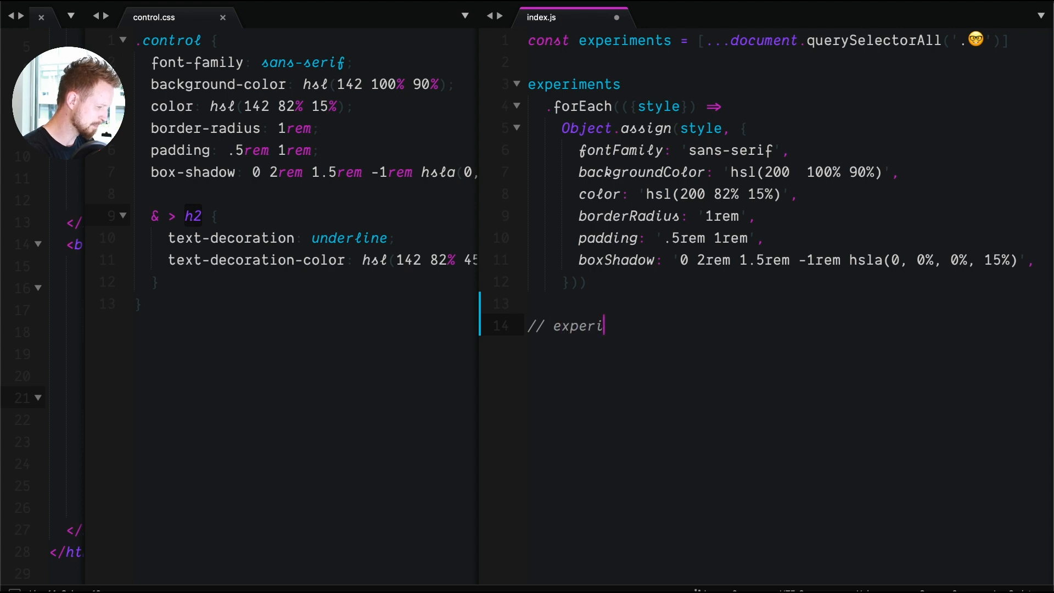
type("ments.forE")
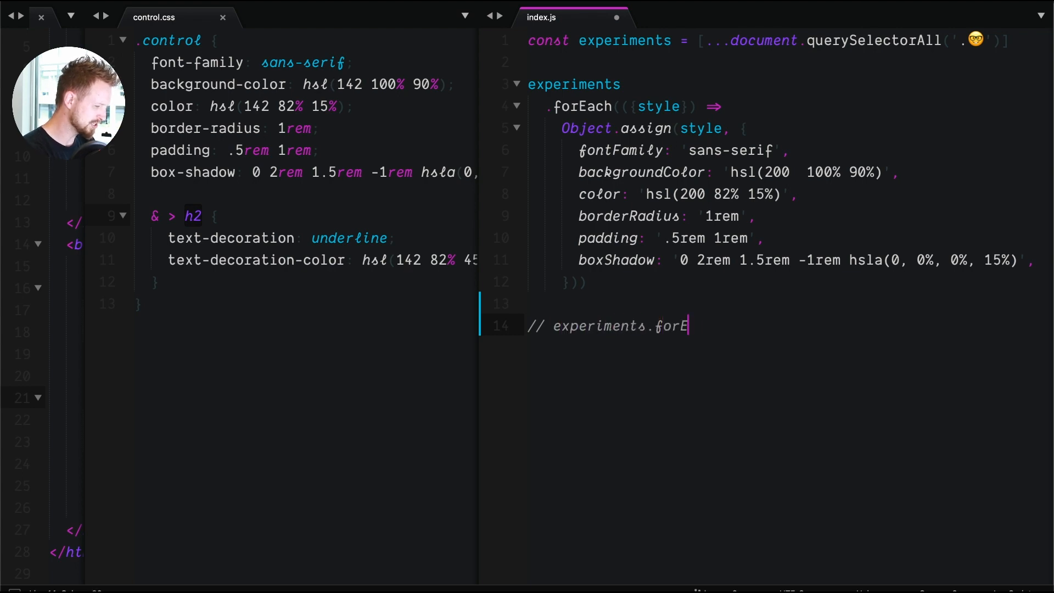
type("ach")
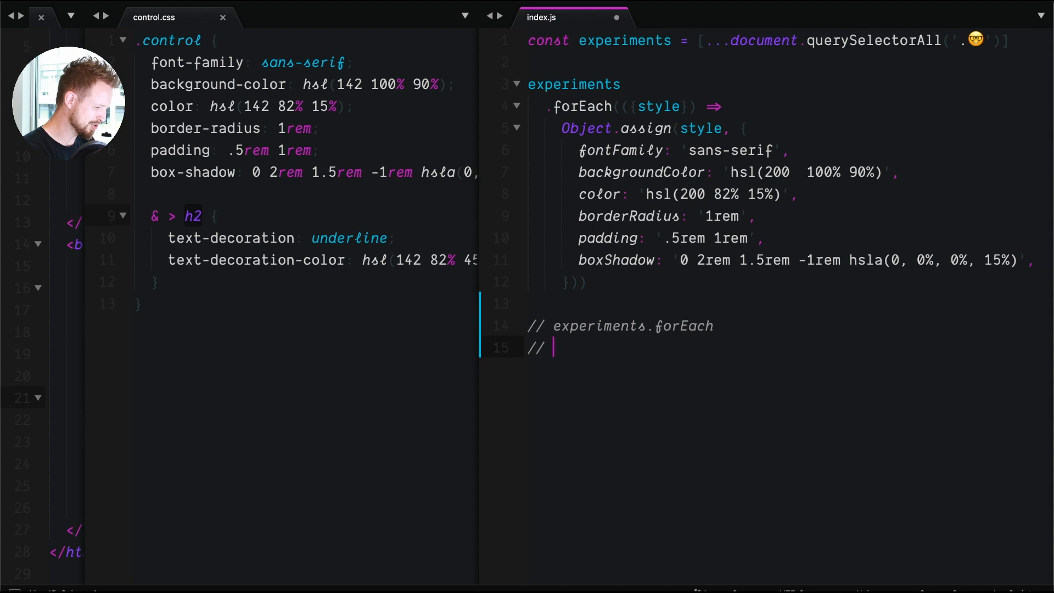
type("epx")
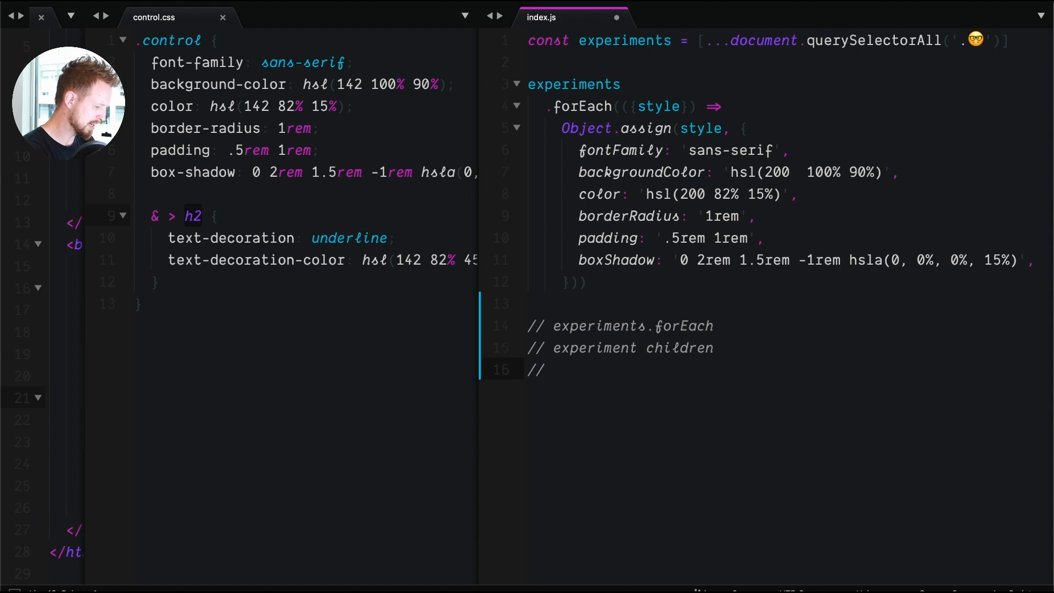
Add the '// child is of type h2' comment and a debugger statement, then save index.js.
type("child")
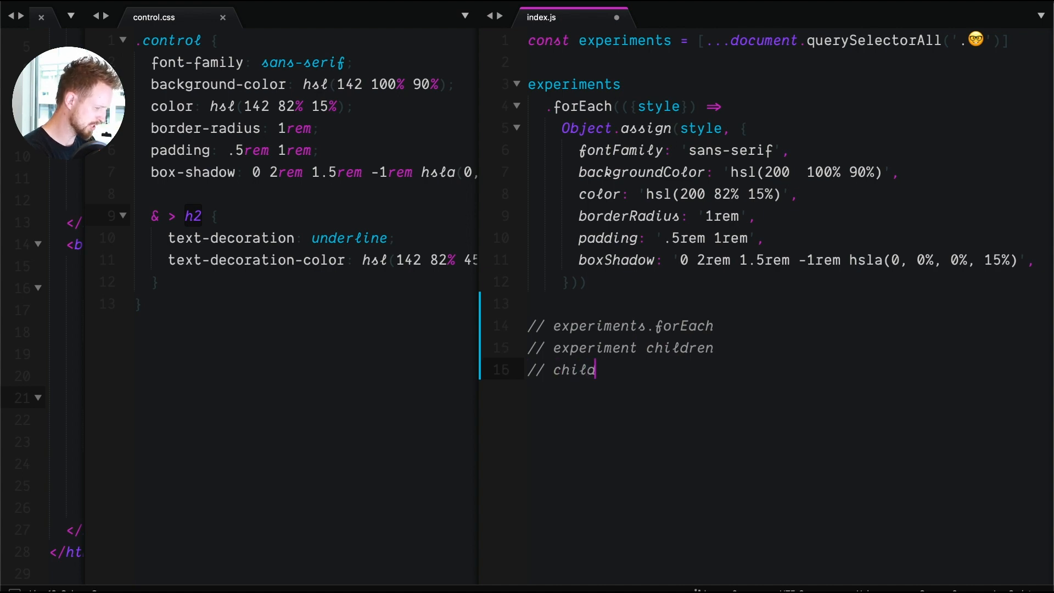
type("is of type h2")
type("debugger")
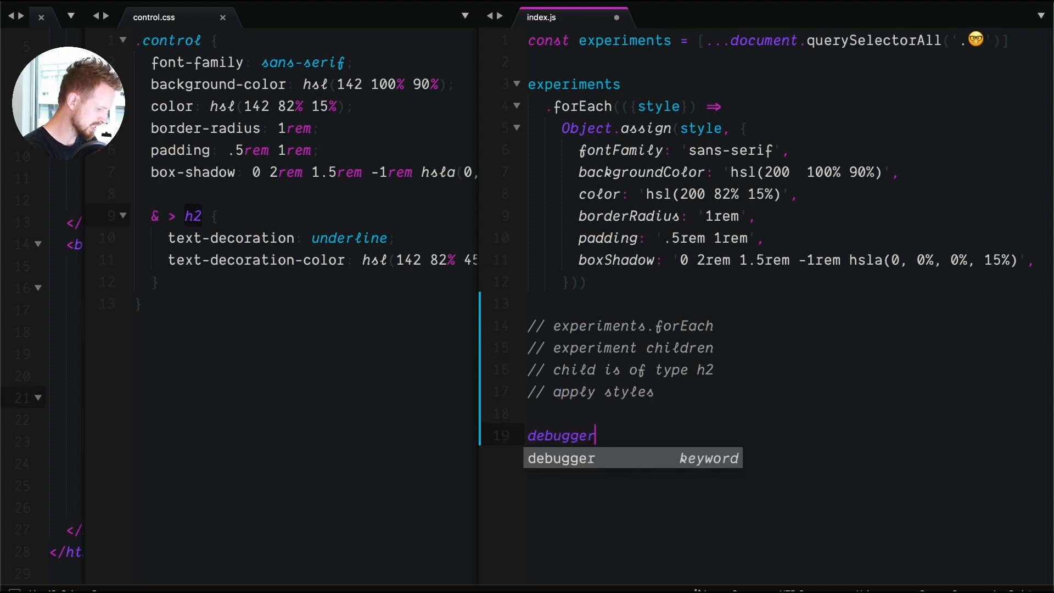
mouse_move(763, 346)
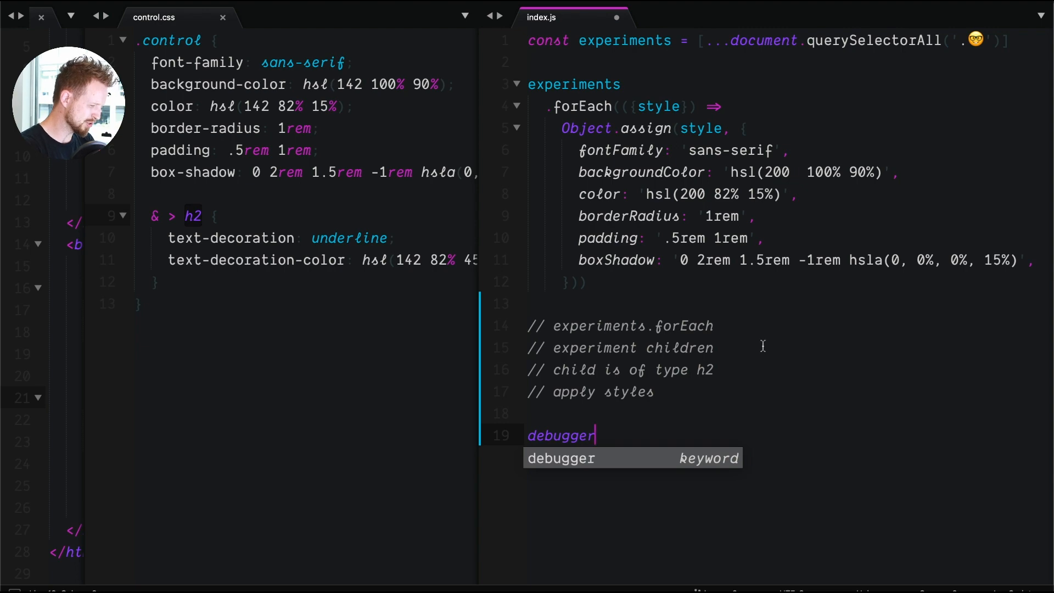
key("Escape")
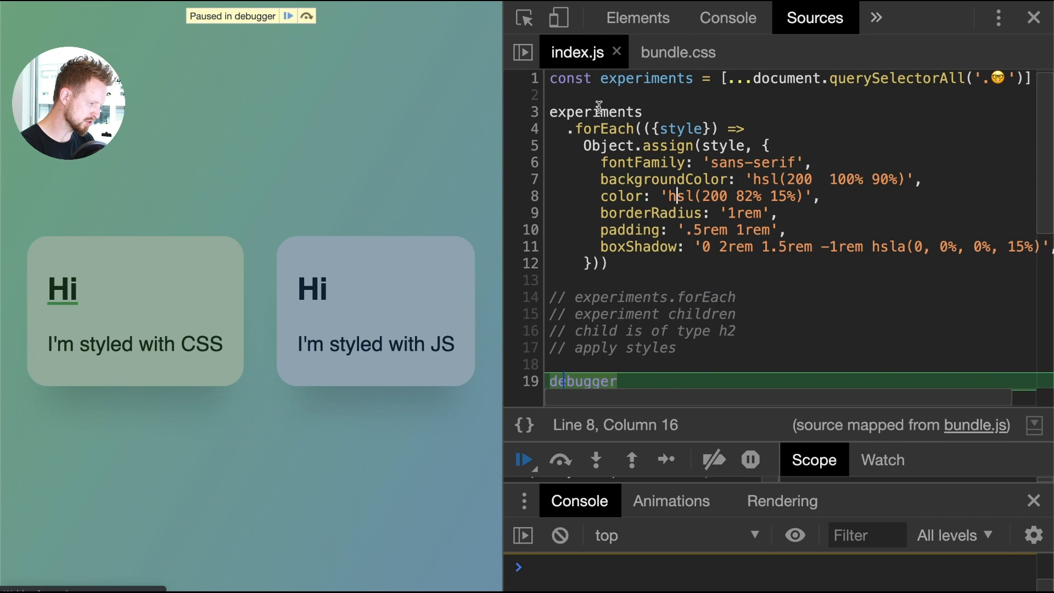
Evaluate 'experiments' in the Console while paused to inspect the array.
left_click(727, 18)
type("exp")
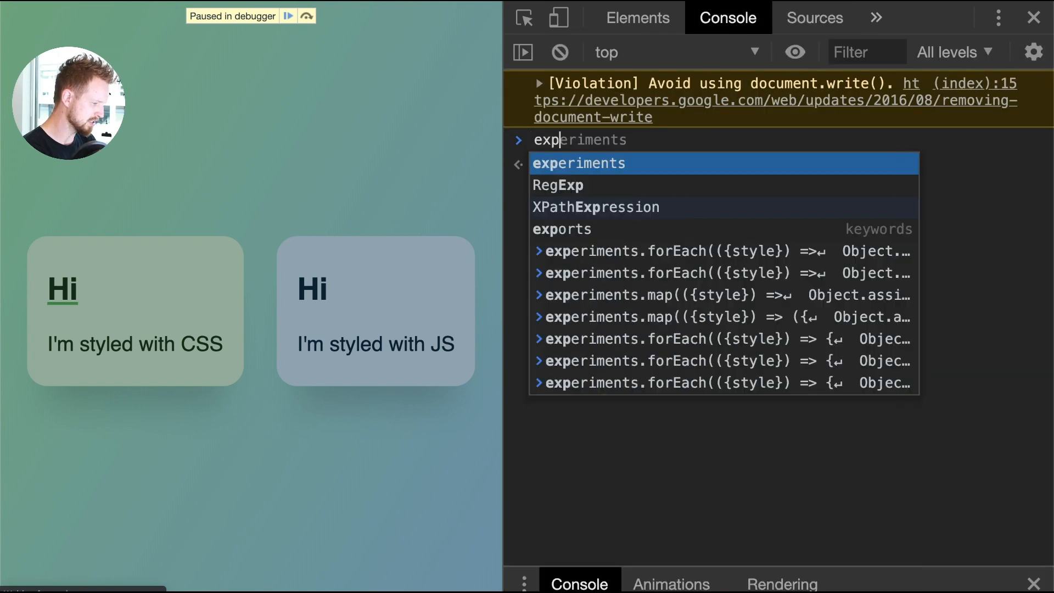
key("Enter")
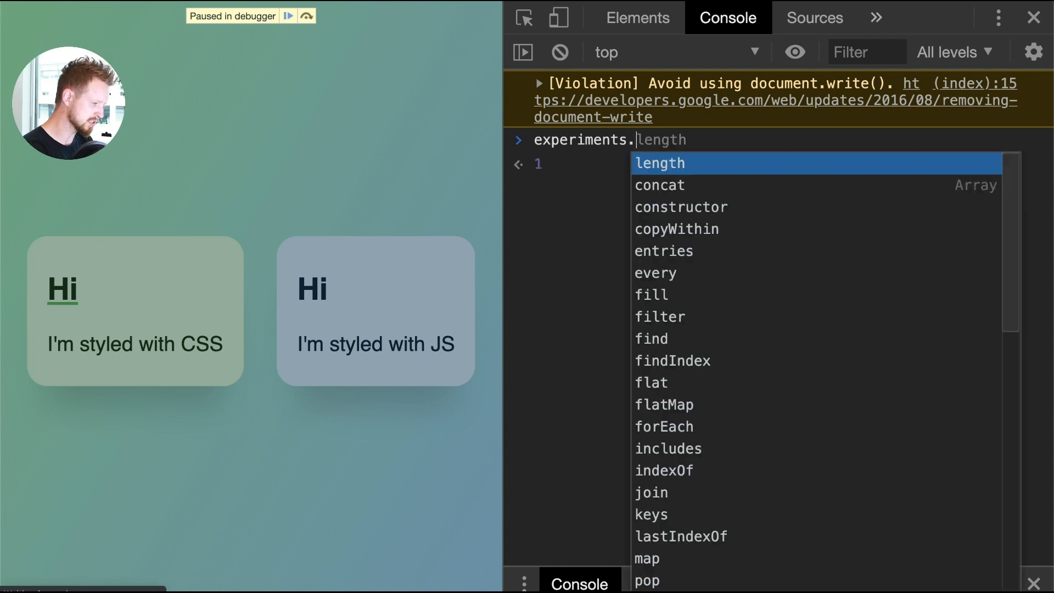
Write experiments.flatMap(experiment => [...experiment.children]) in the Console.
type("flatmap")
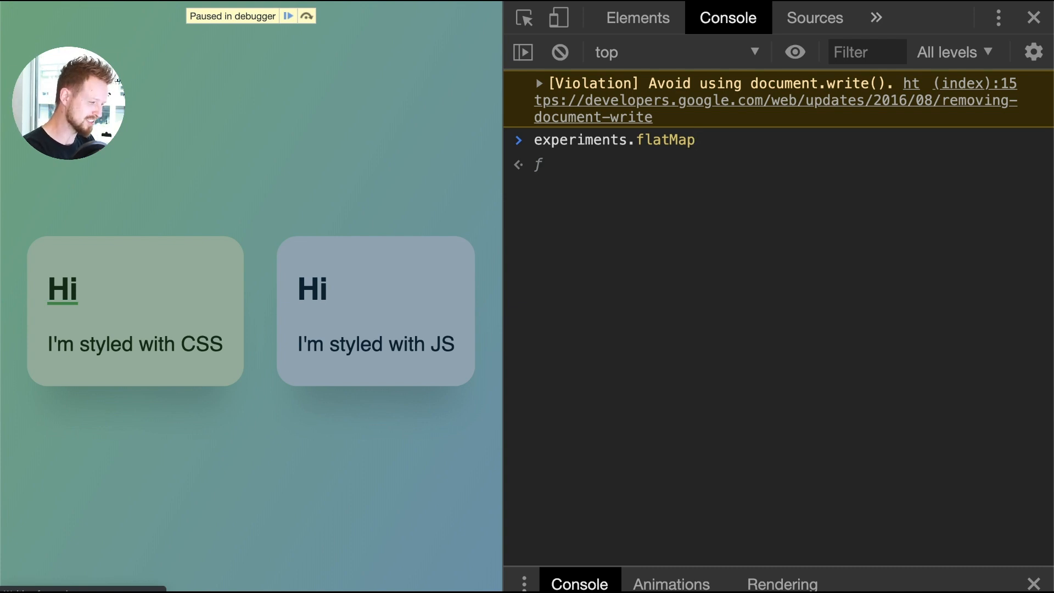
type("(e")
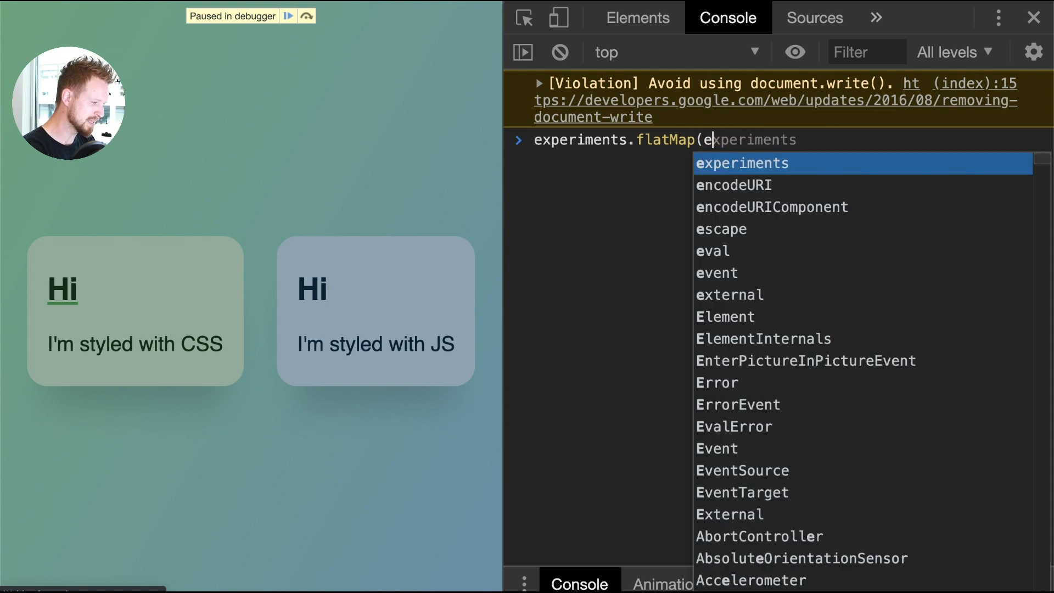
type("xperie")
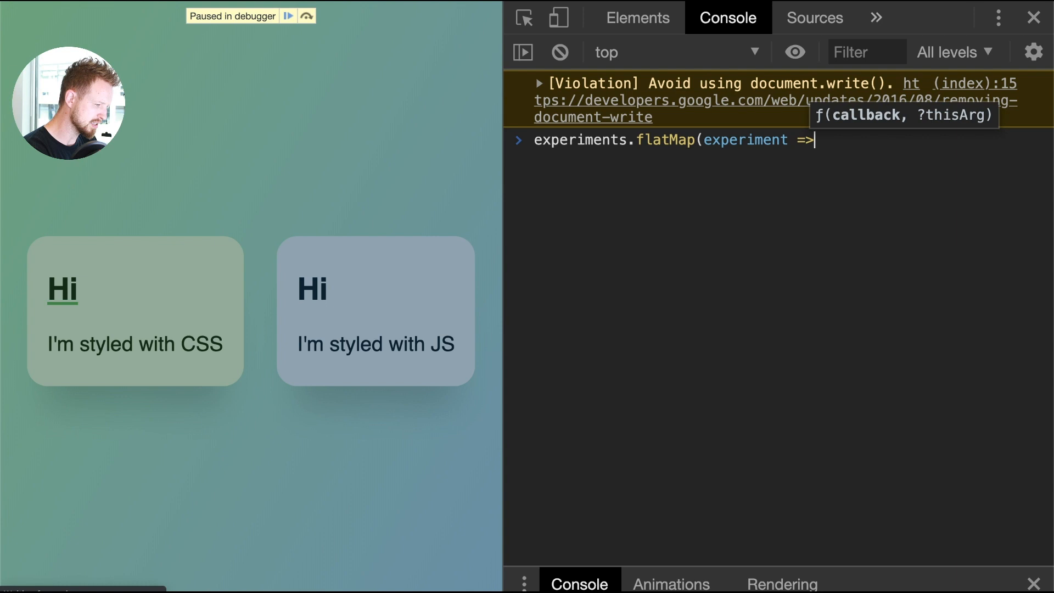
type("ex")
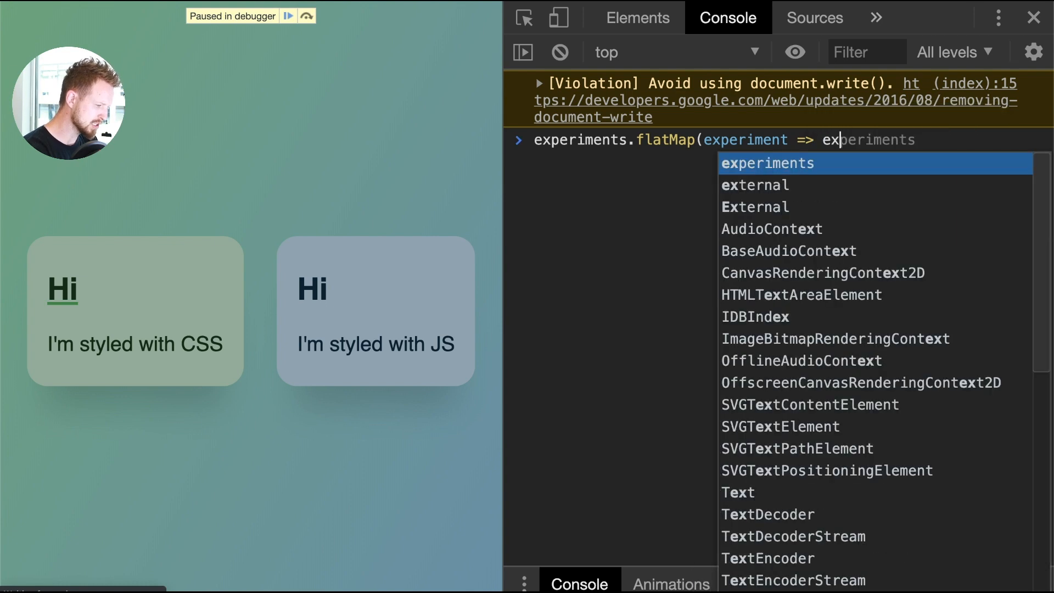
key("Escape")
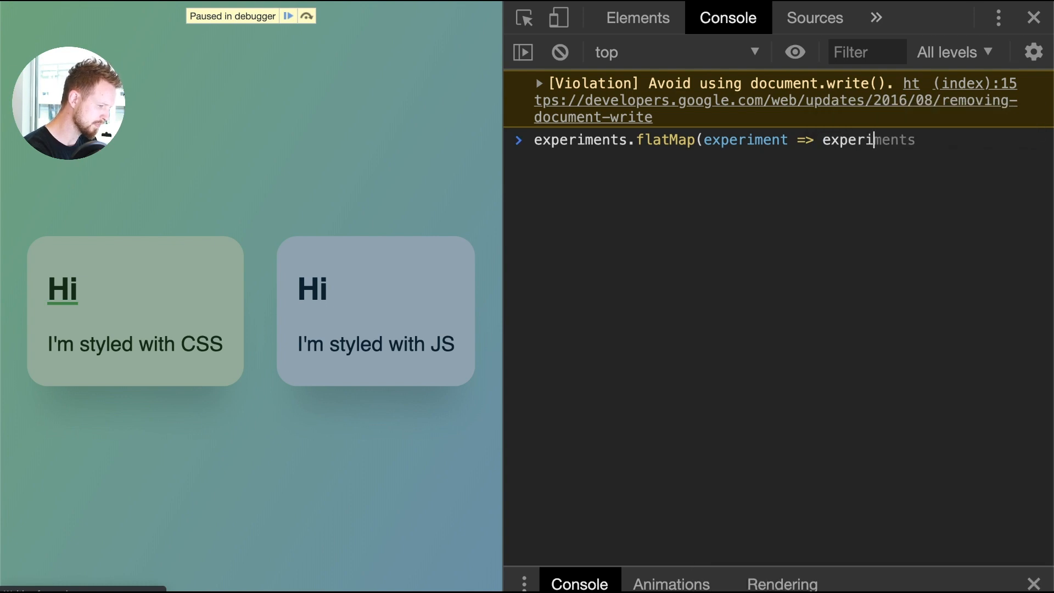
type(".child")
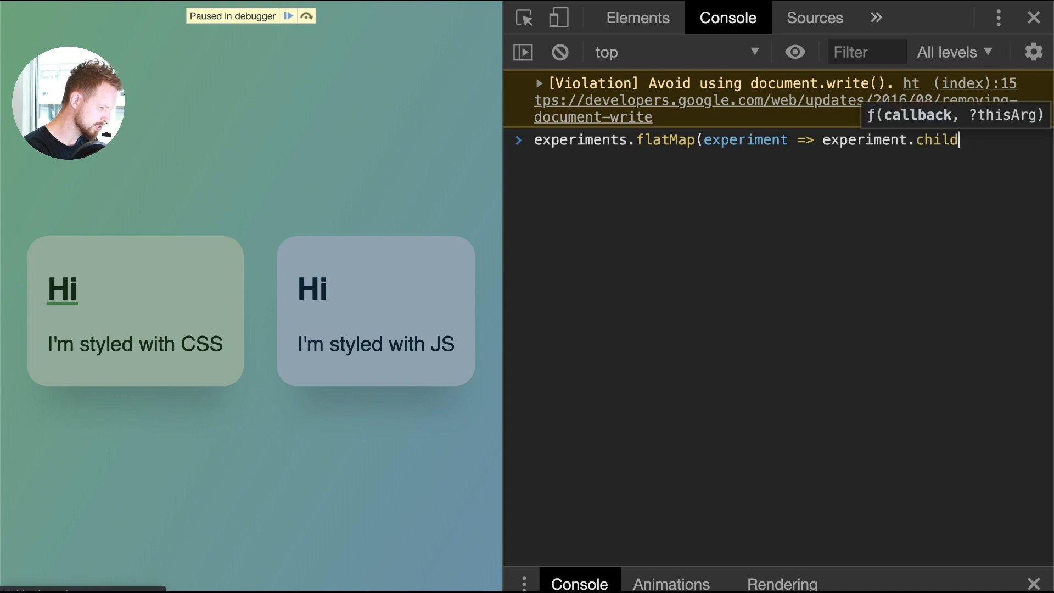
type("ren)")
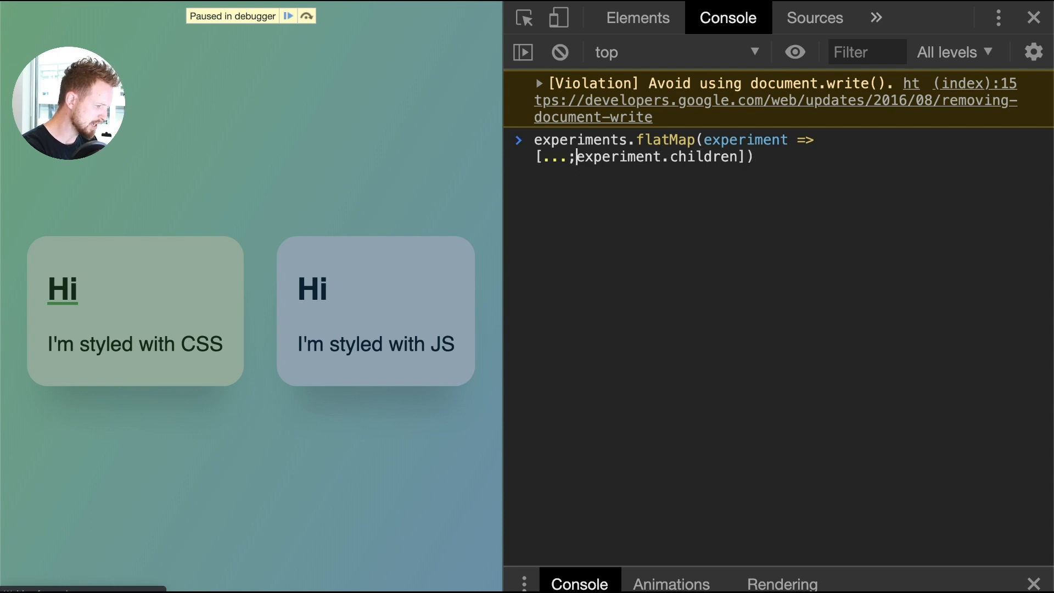
Break the chain so flatMap sits on its own line, ready for another chained call.
key("Enter")
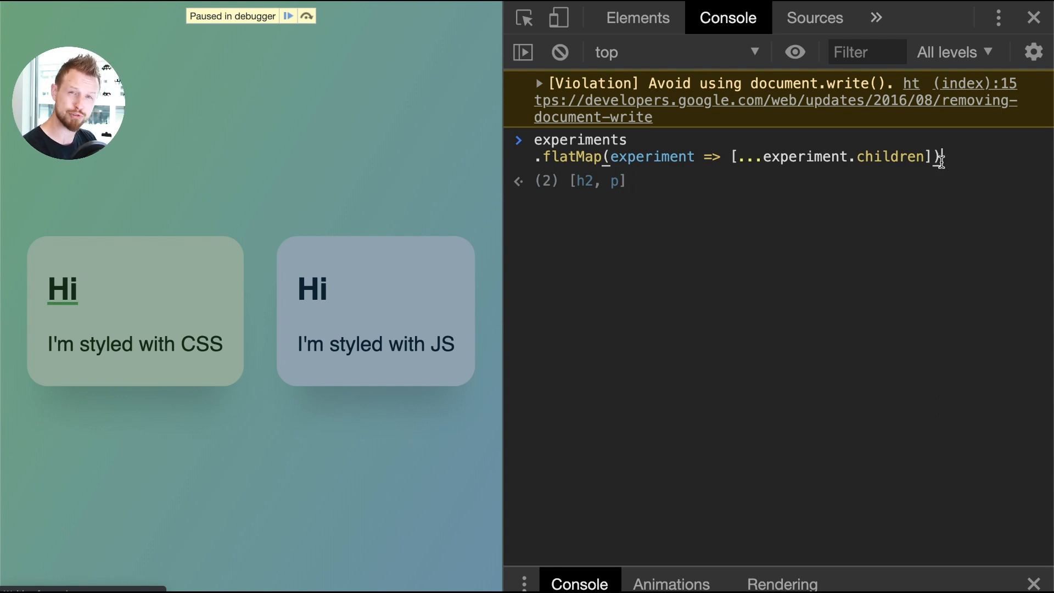
key("Enter")
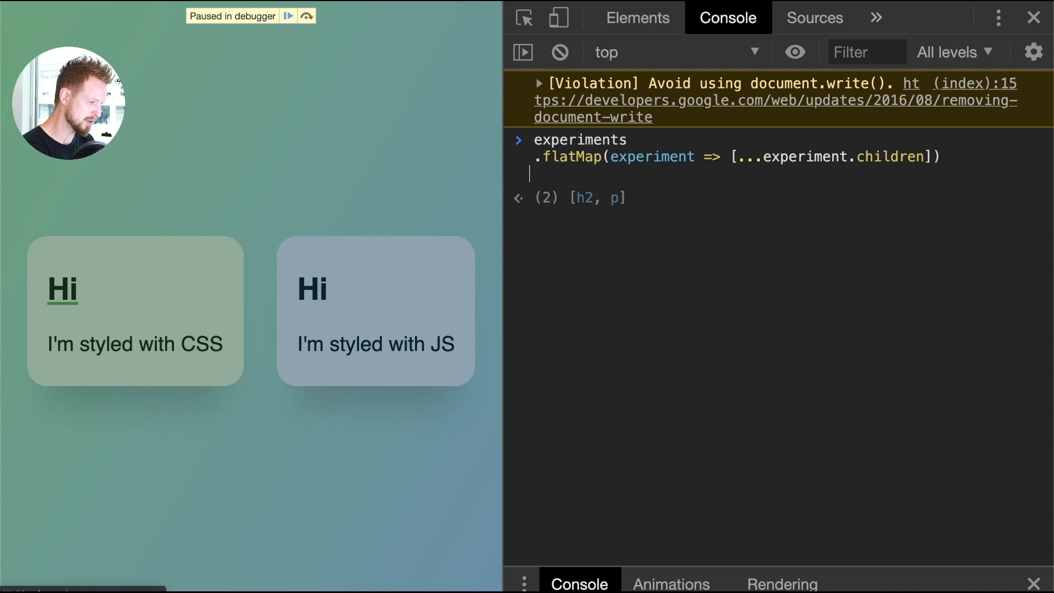
Chain .filter(child => child.nodeName === 'H2') and a .forEach onto the children list.
type(".length")
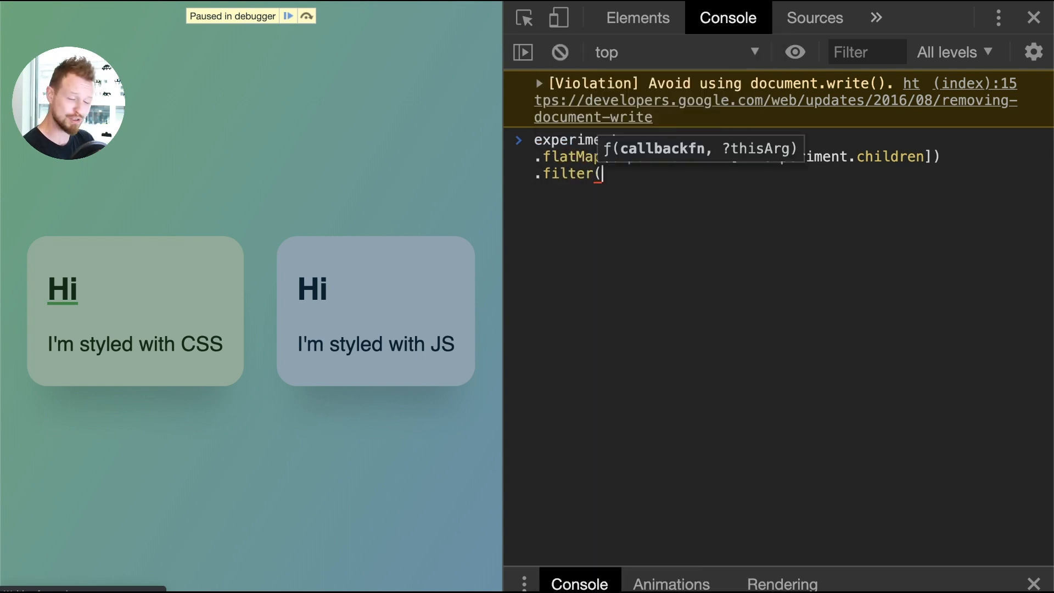
type("c")
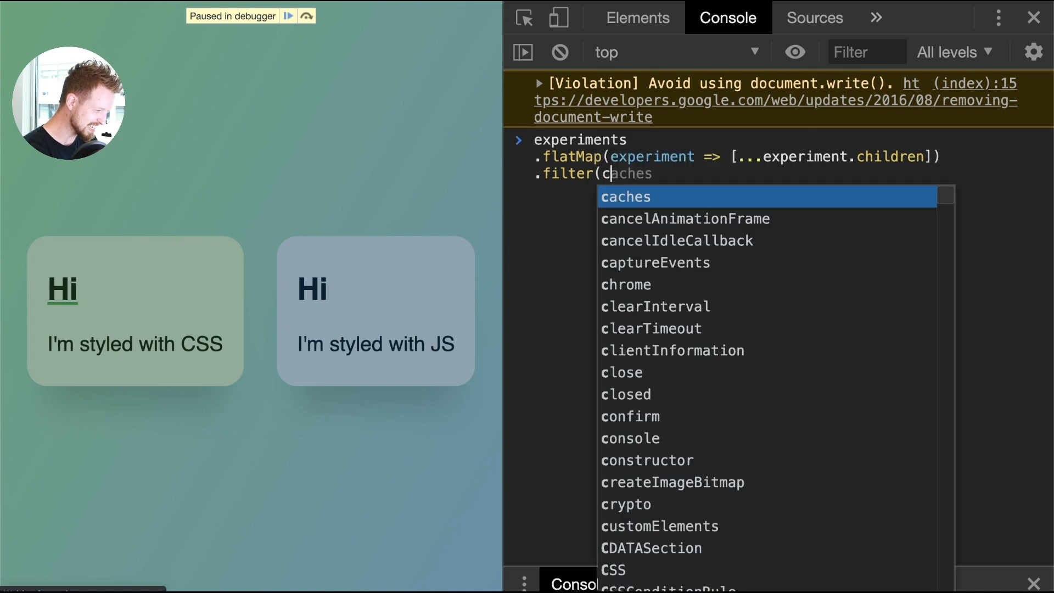
type("hild => chil")
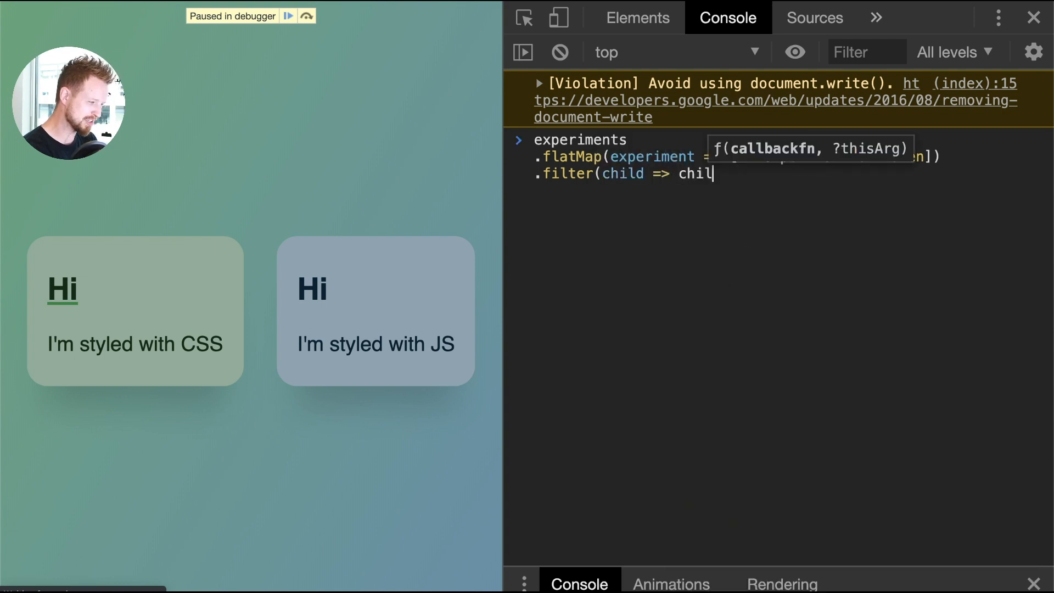
type("d.nodeName")
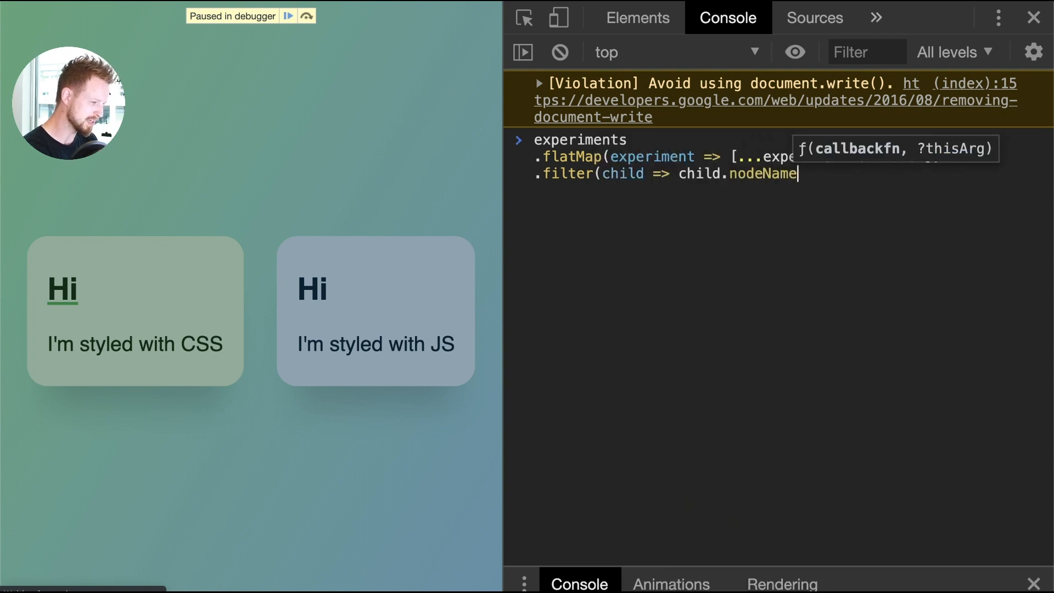
type("=== 'H2')")
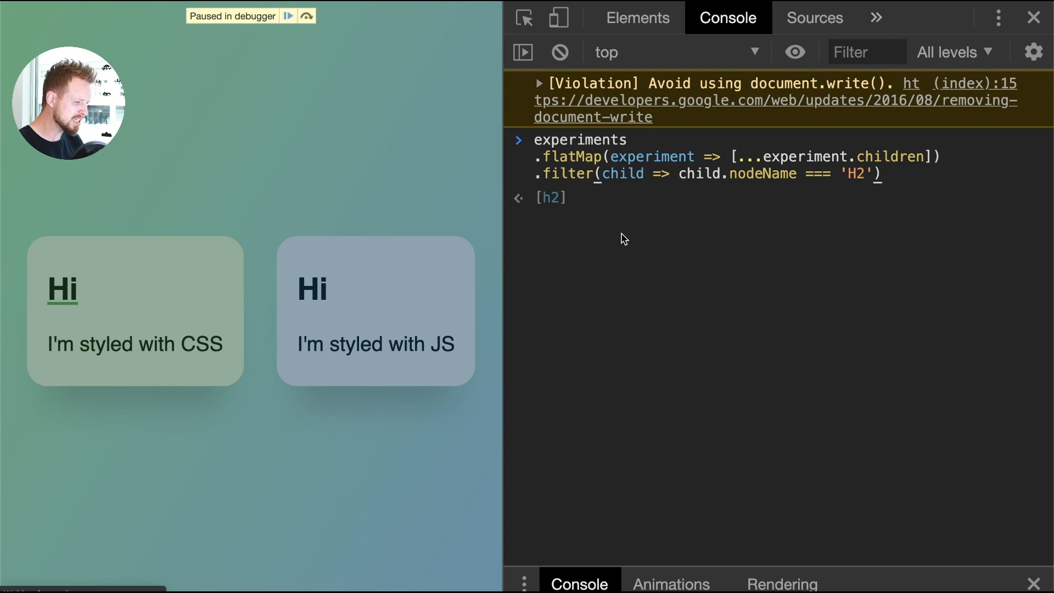
type(".forEach(({style}) =>")
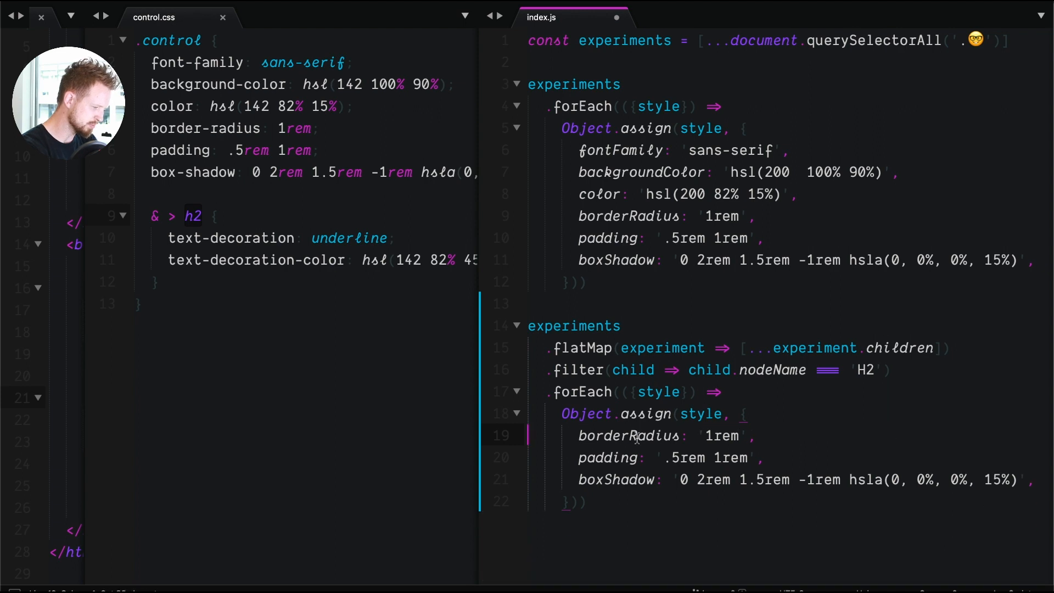
Replace the copied card styles with textDecoration: 'underline' and begin textDecorationColor.
key("Delete")
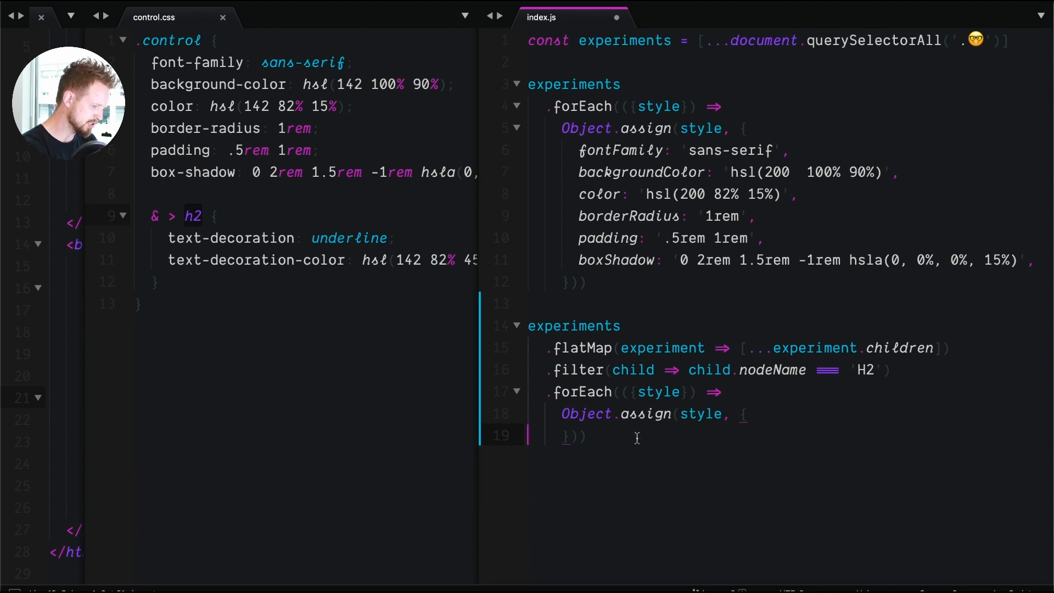
key("Enter")
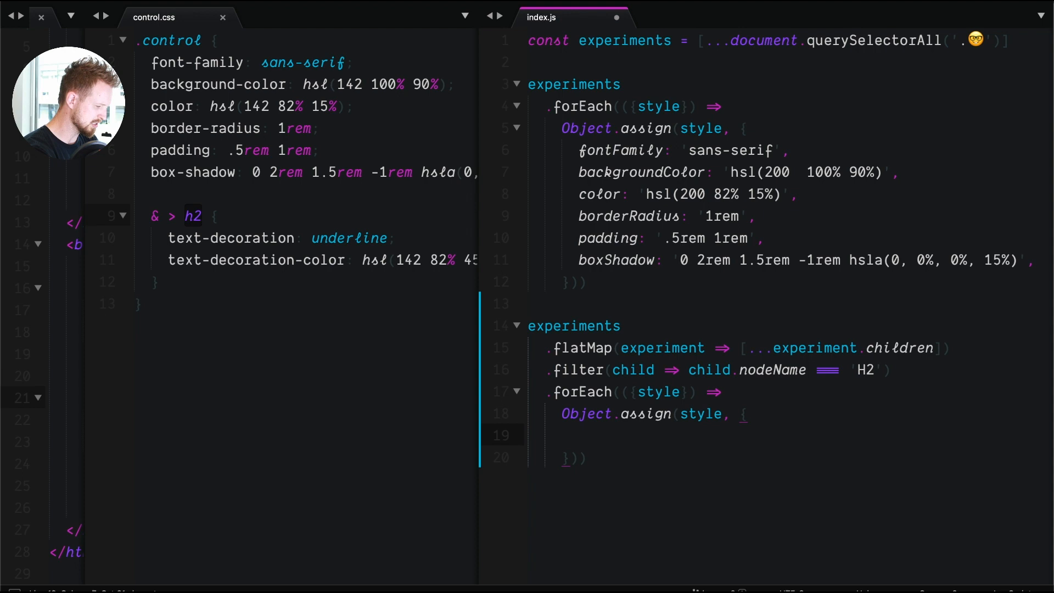
type("textDecoration:")
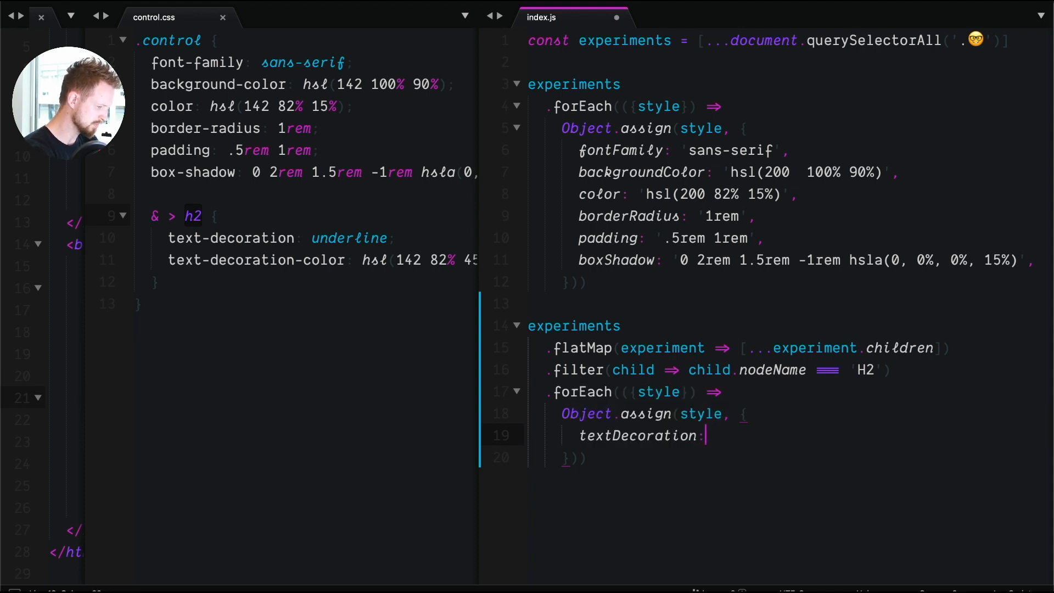
type("underline',")
type("t")
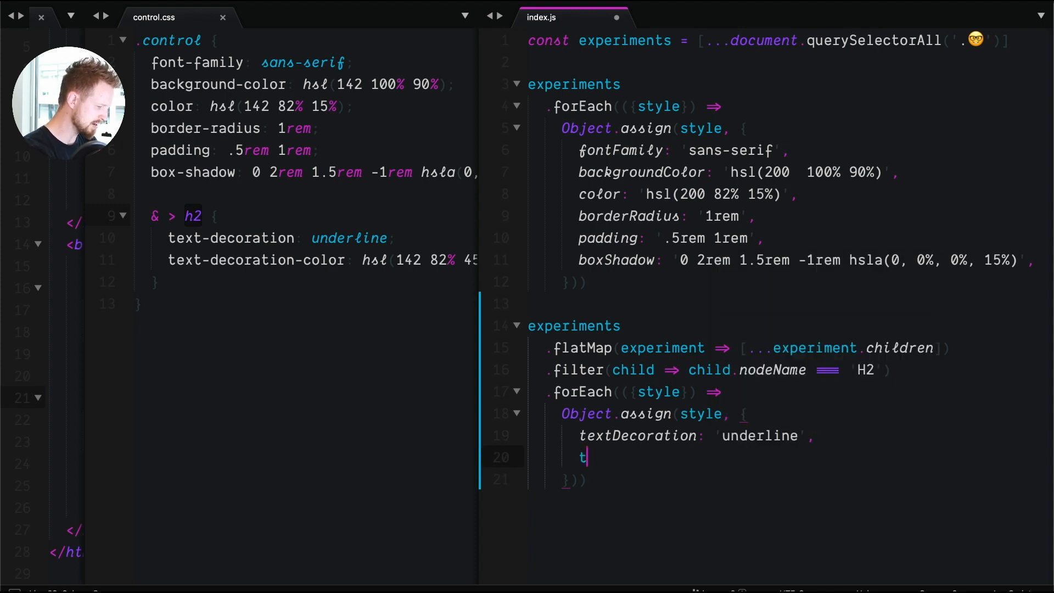
type("extDecorationColor")
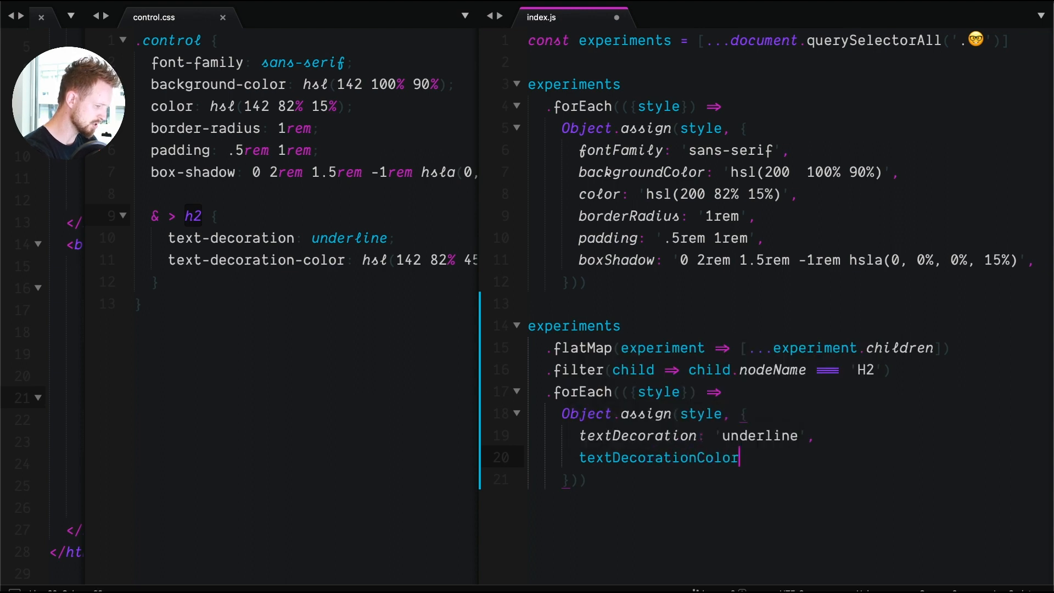
type(": '")
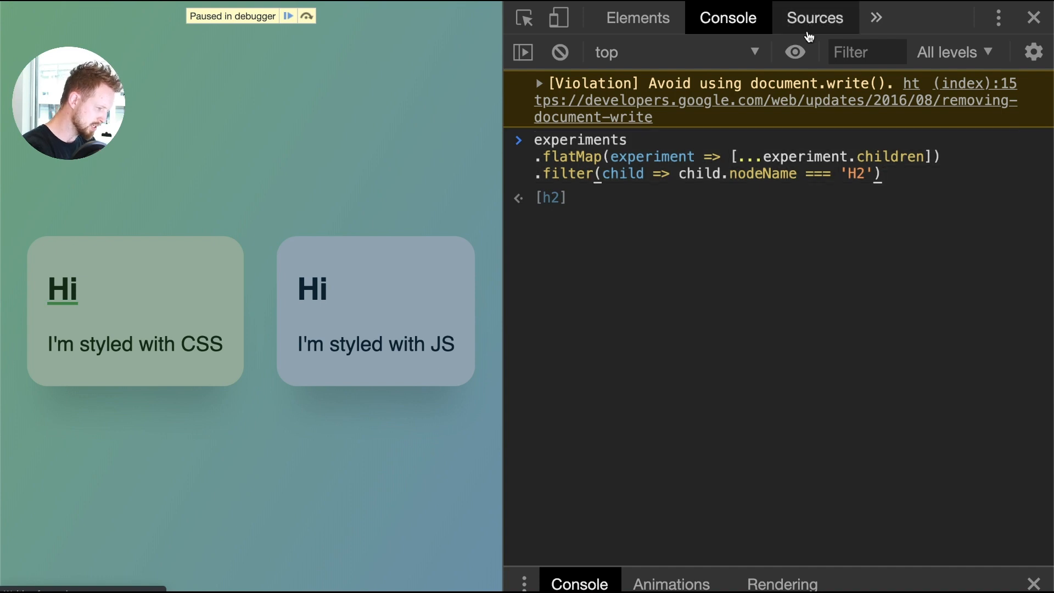
Resume script execution so the JS card's Hi heading gets its blue underline.
left_click(814, 18)
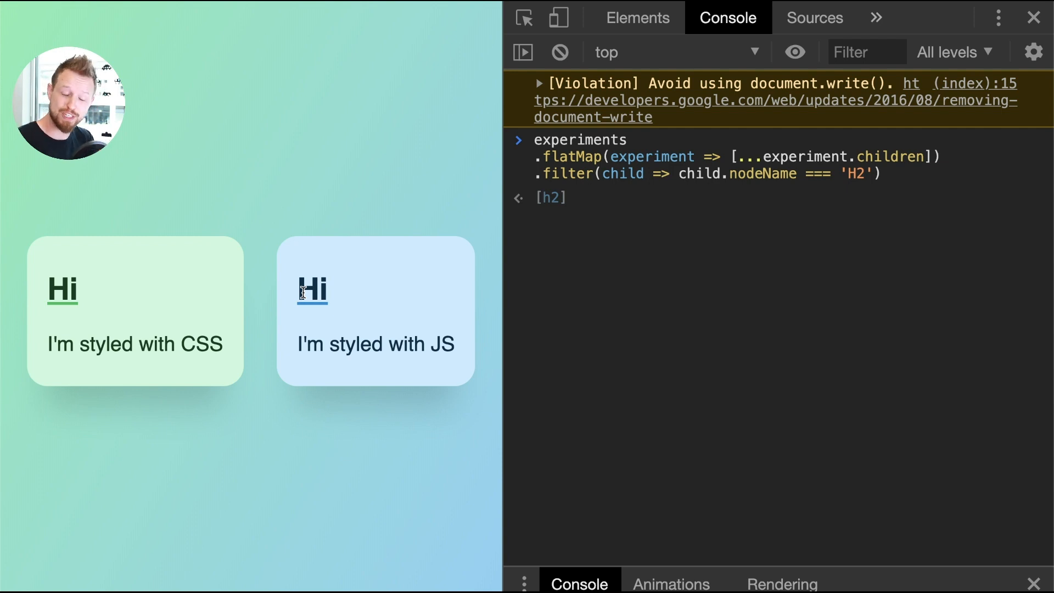
mouse_move(358, 273)
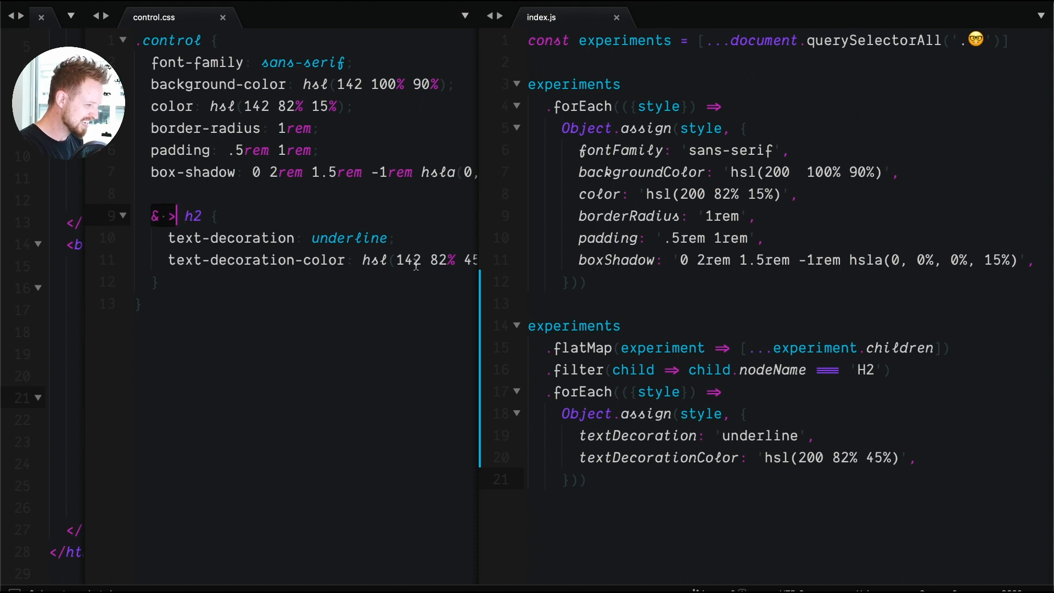
left_click(605, 348)
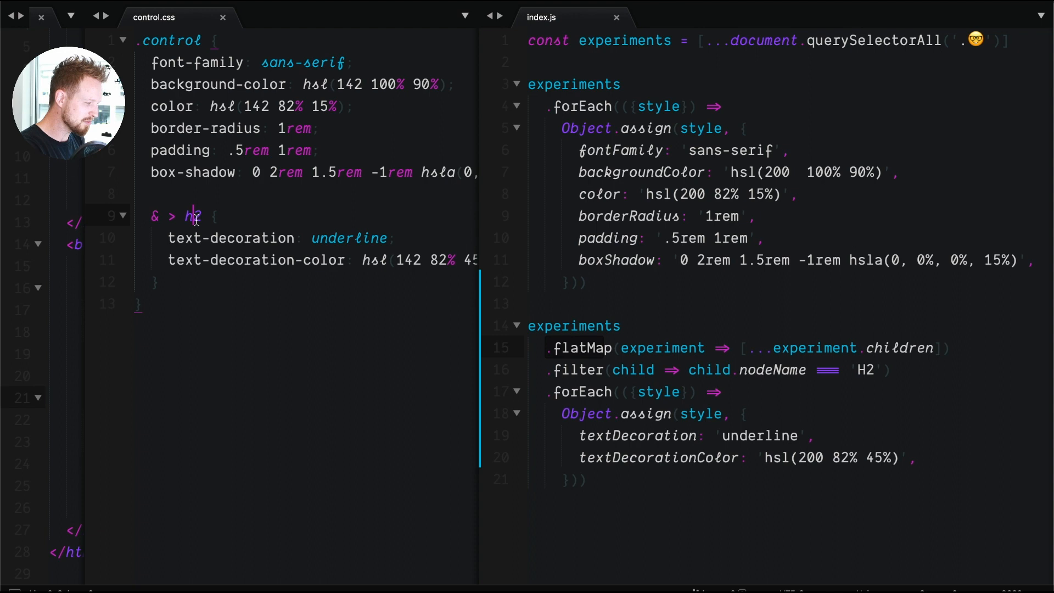
double_click(191, 216)
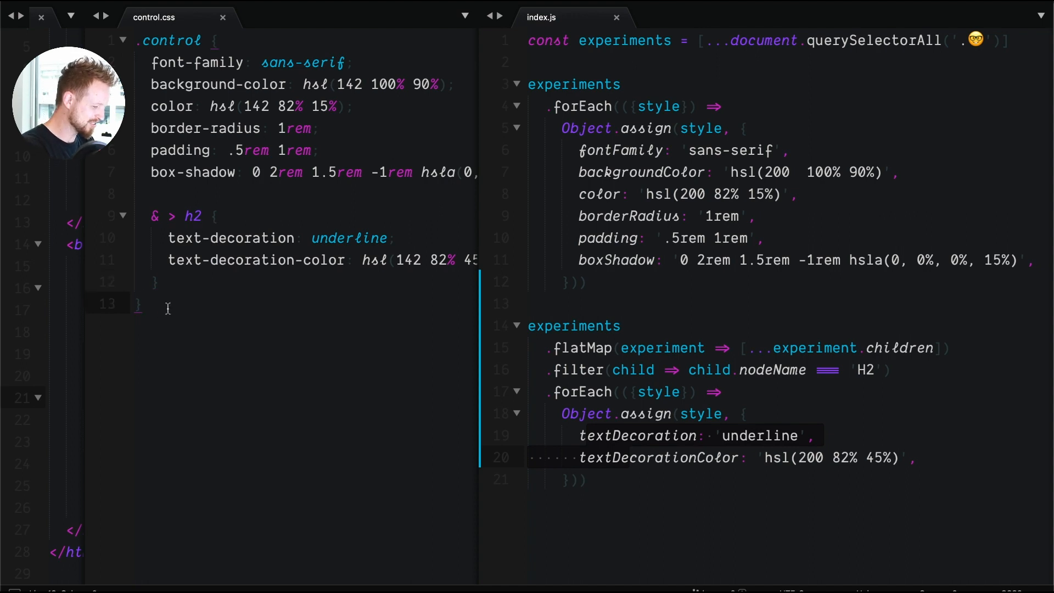
Start a '.control > h2 {' rule in control.css and begin its first property.
type(".contorl")
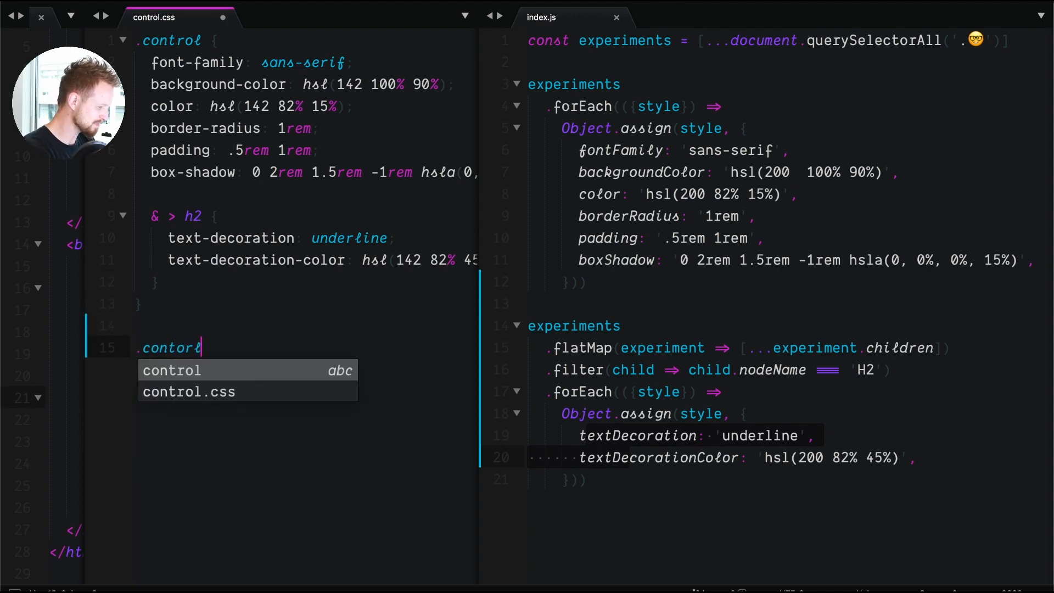
key("Tab")
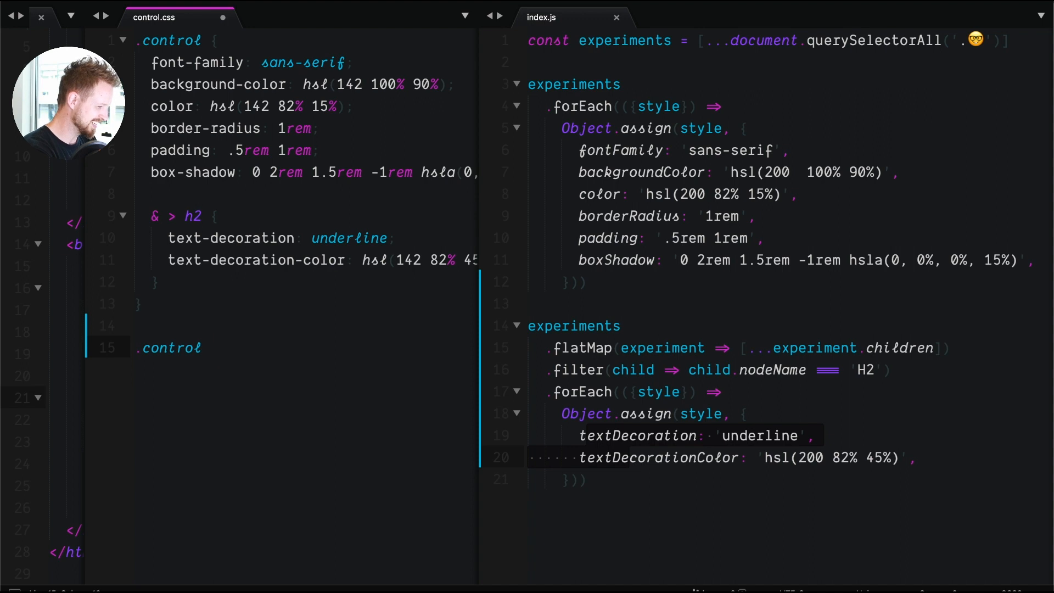
type("> h2 {")
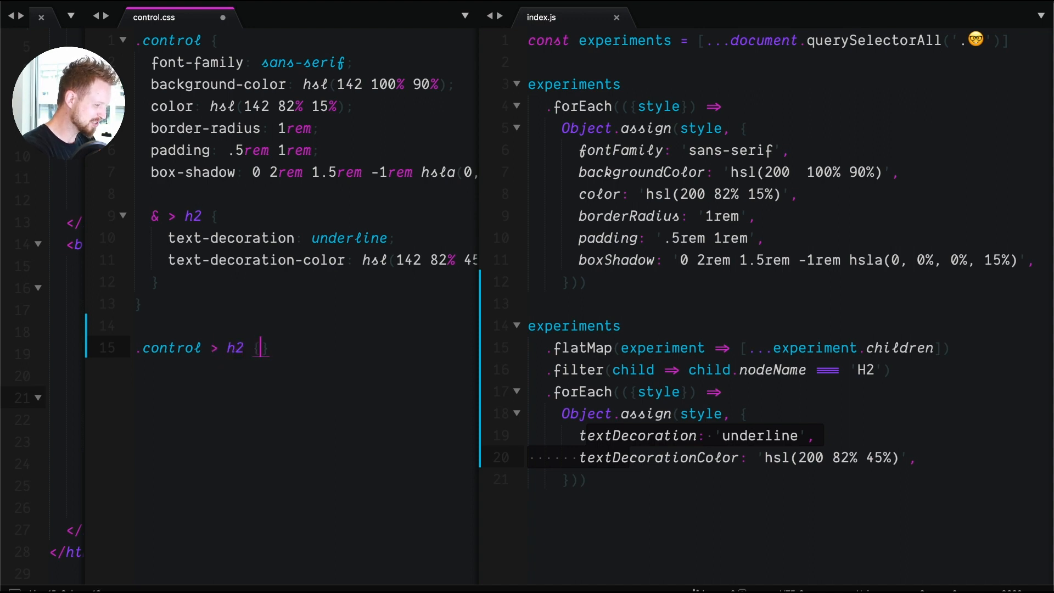
type("hi")
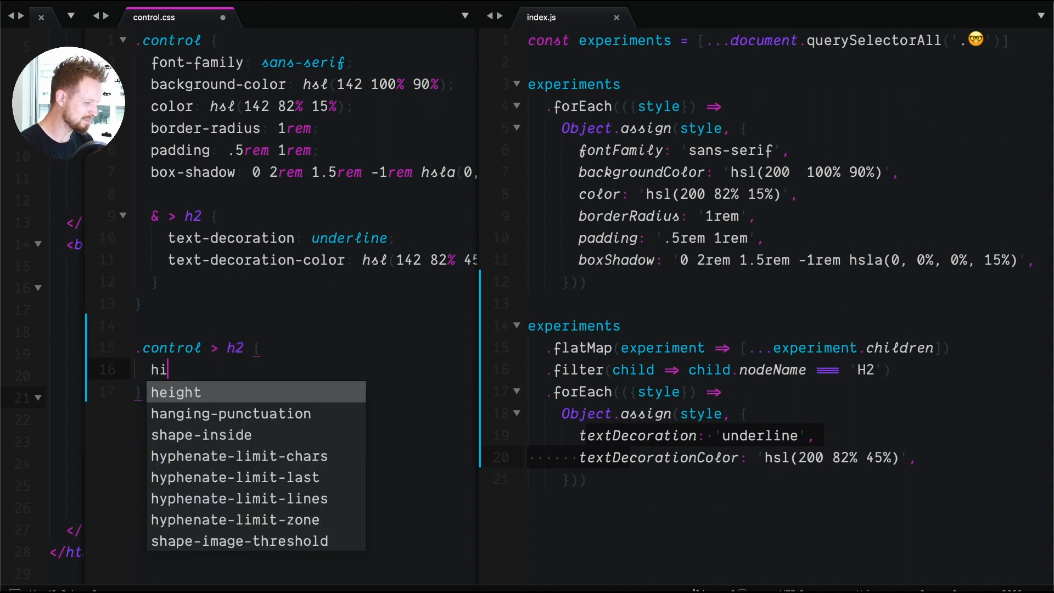